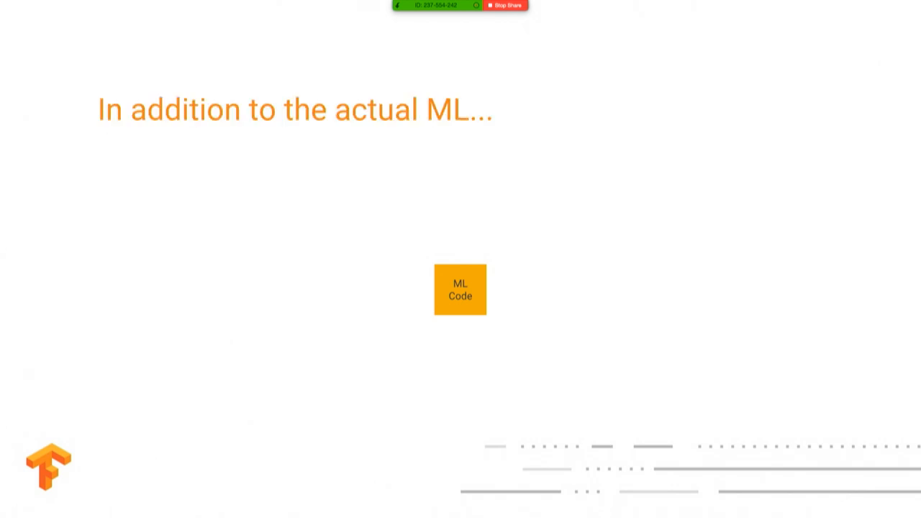
Chart the slice histogram by auc, sort slices by auc ascending and inspect the lowest auc bucket.
key(Right)
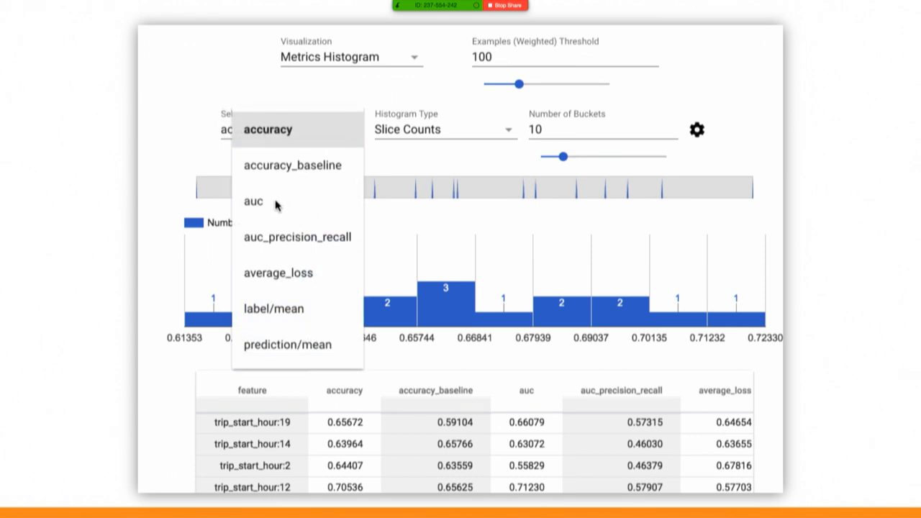
click(253, 201)
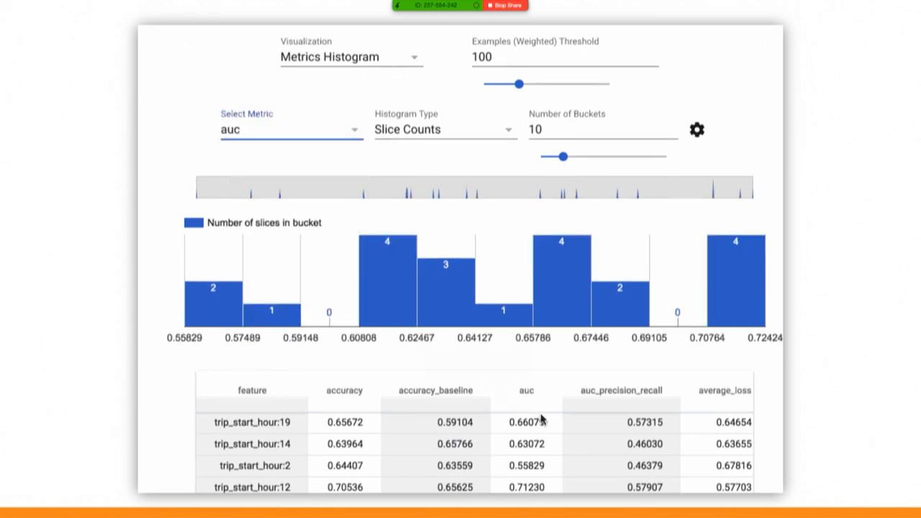
click(527, 389)
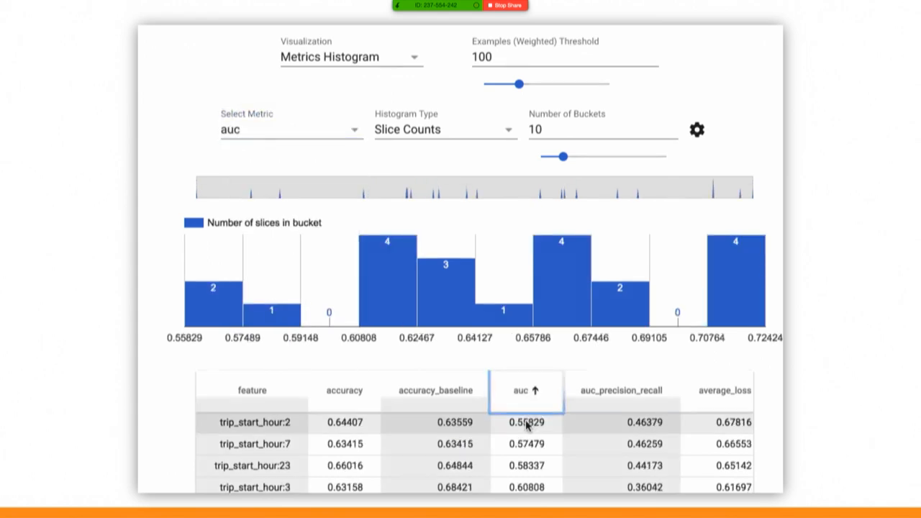
click(213, 287)
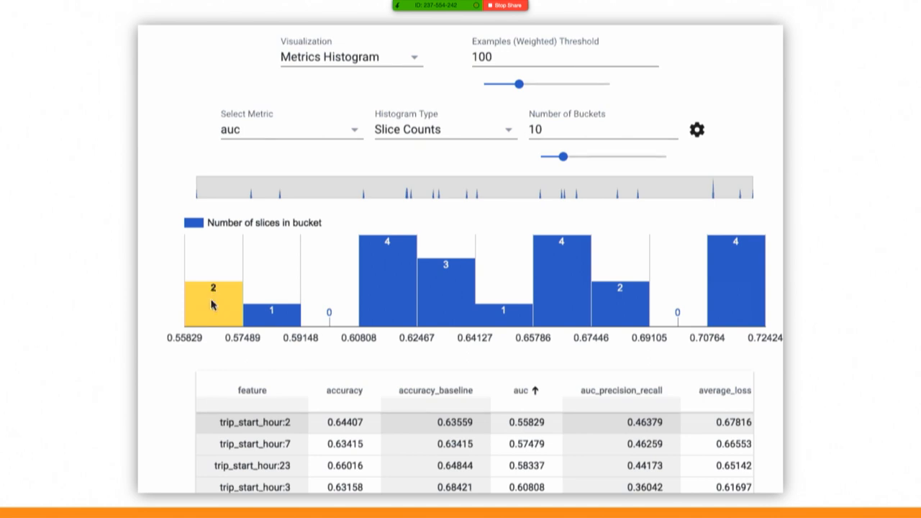
click(415, 58)
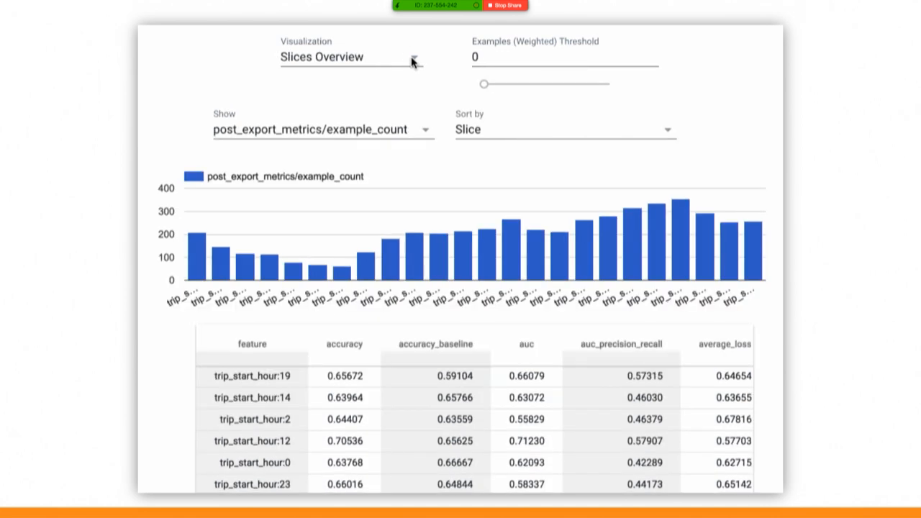
click(414, 60)
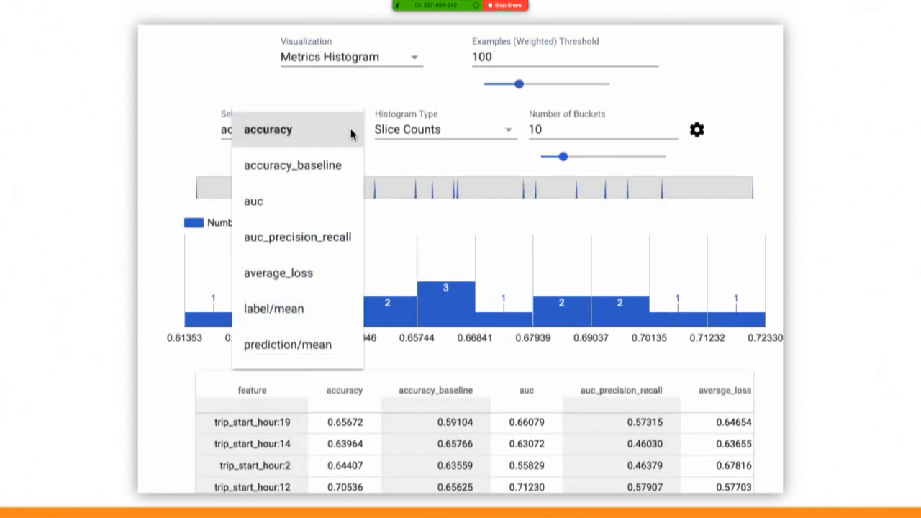
Reselect auc as the metric, re-sort the slice table by auc and return to the Metrics Histogram view.
click(253, 201)
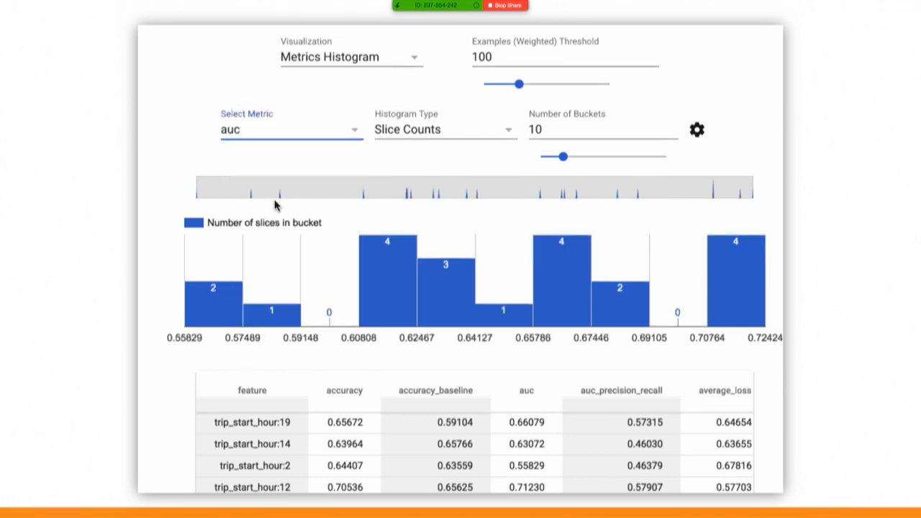
click(525, 390)
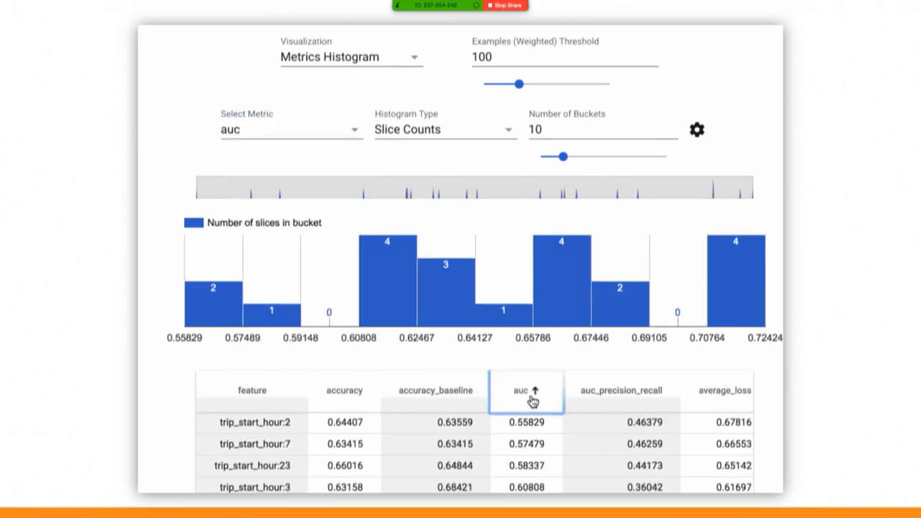
mouse_move(213, 295)
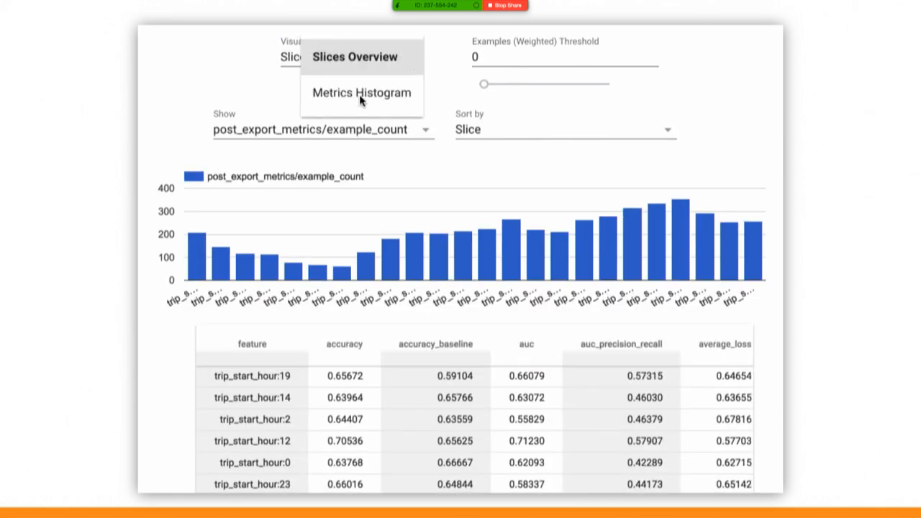
click(361, 92)
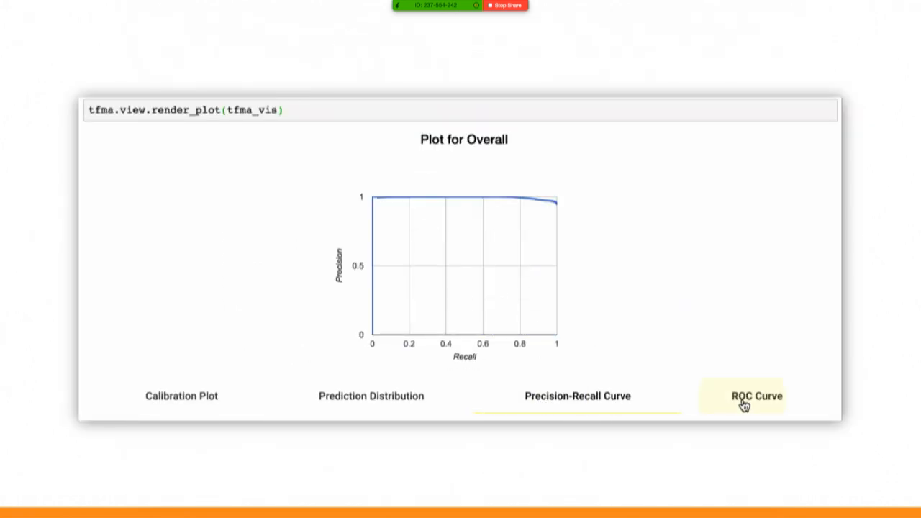
Browse the ROC curve, prediction distribution, precision-recall and calibration plots for the overall slice.
click(757, 396)
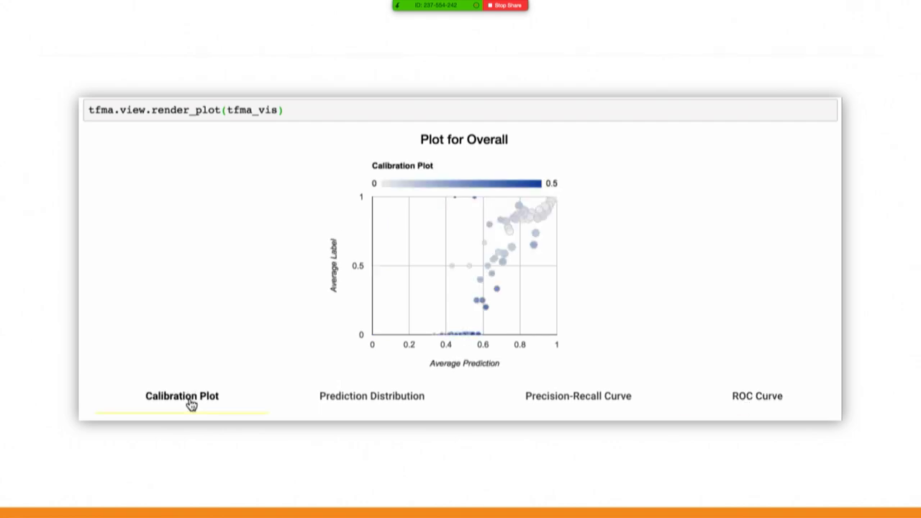
click(371, 396)
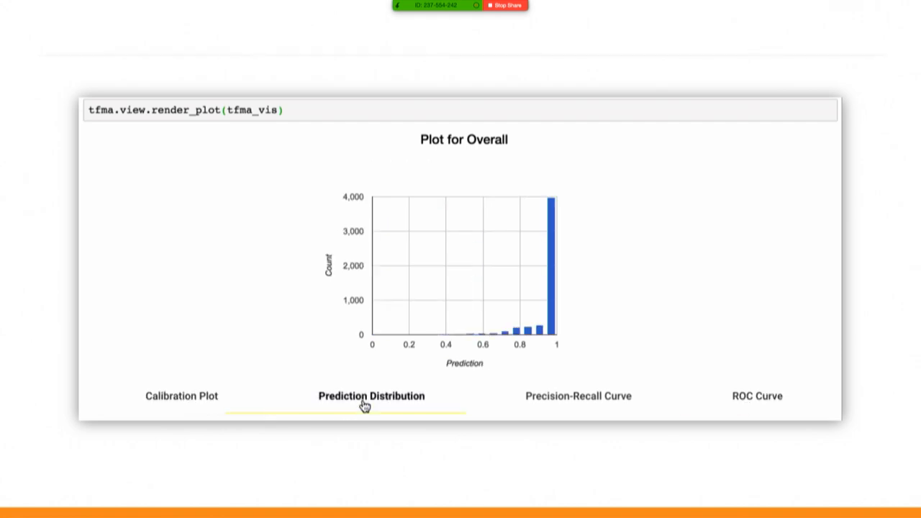
click(578, 396)
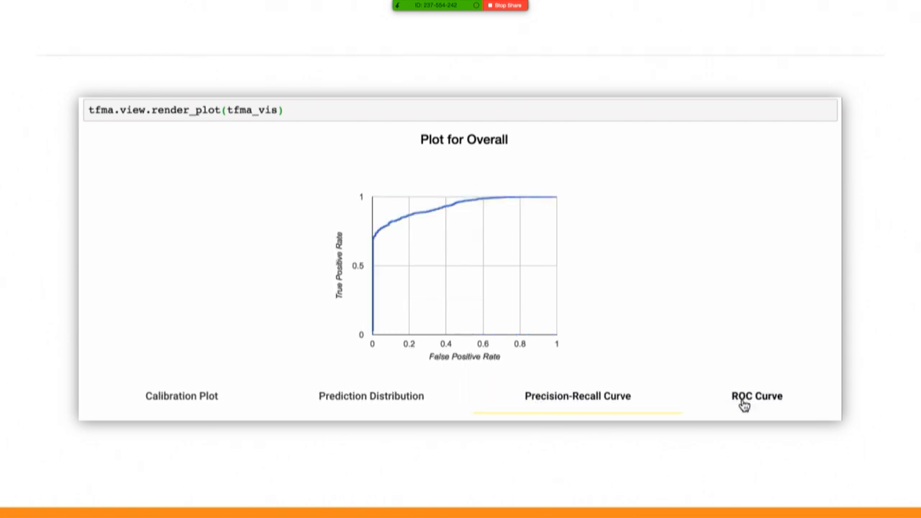
click(757, 396)
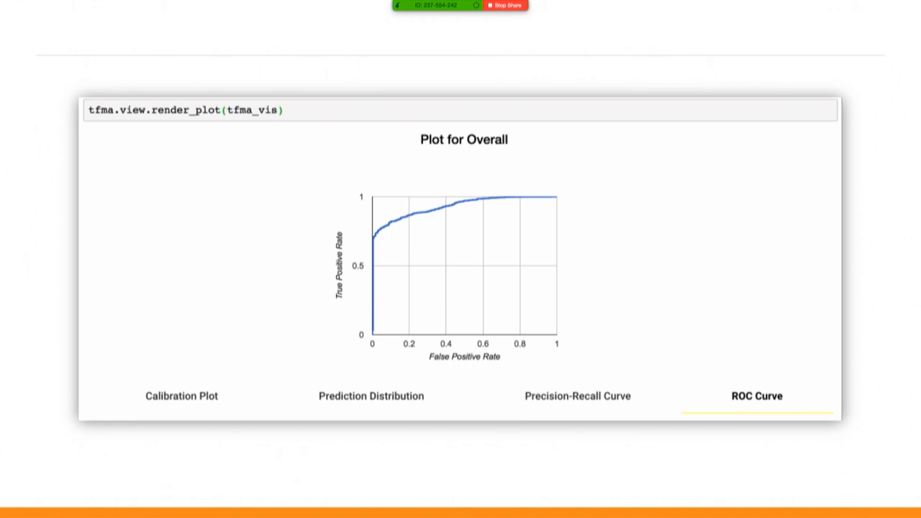
click(181, 396)
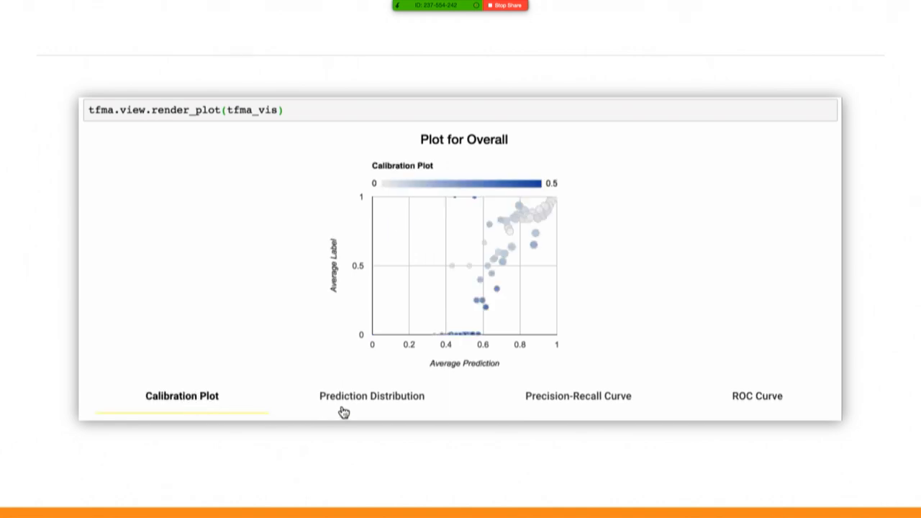
click(371, 396)
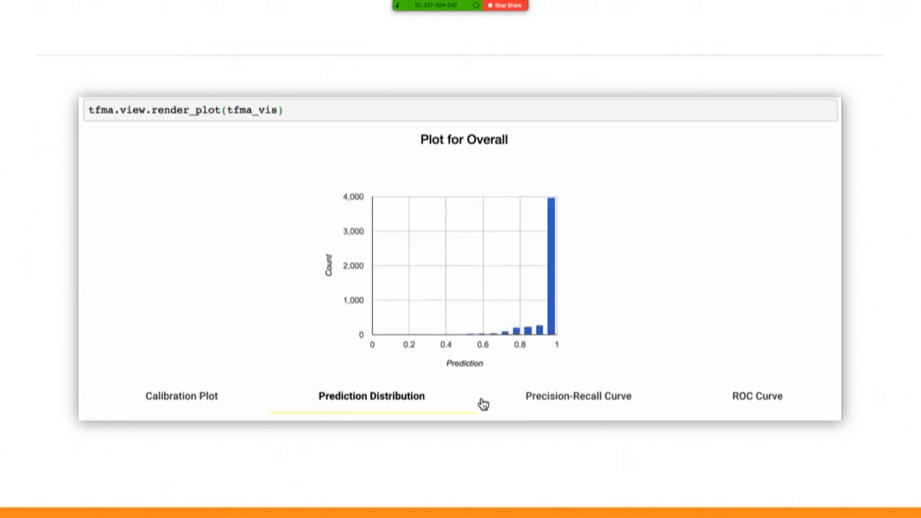
Cycle again through precision-recall, ROC, calibration and prediction distribution, ending on the ROC curve.
click(578, 396)
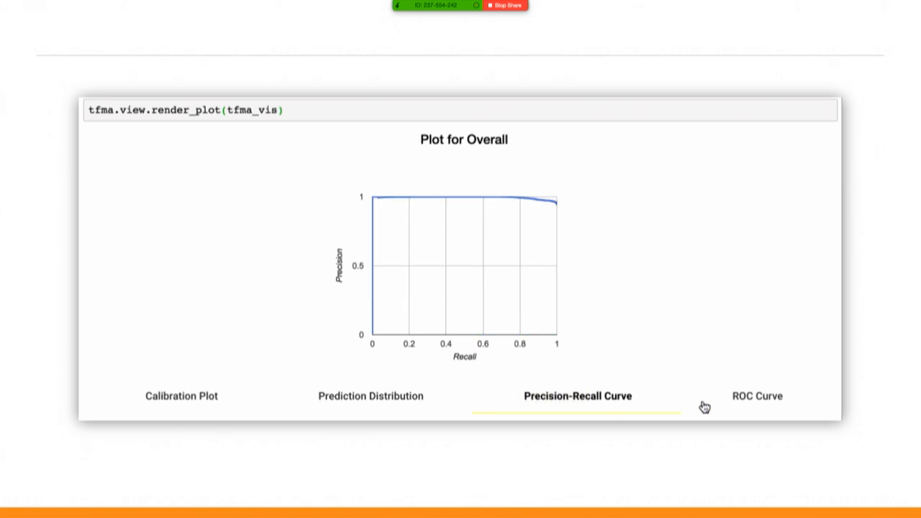
click(757, 395)
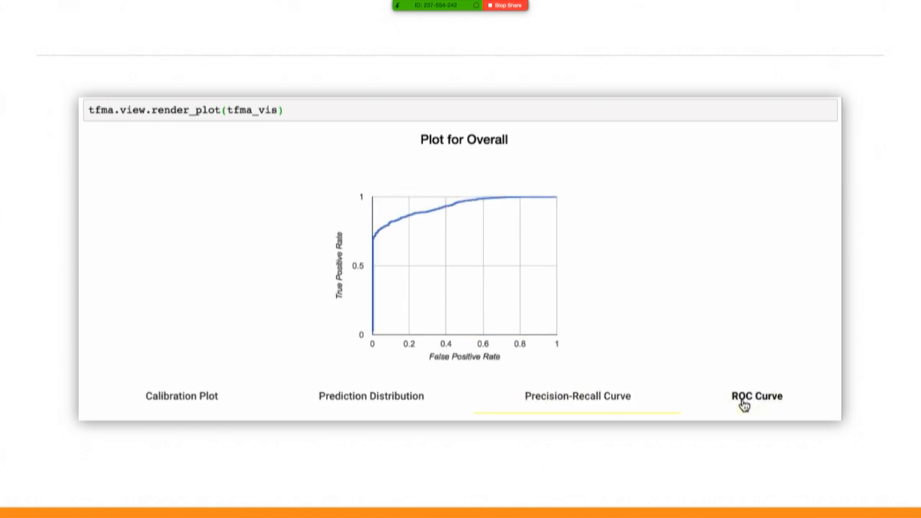
click(755, 396)
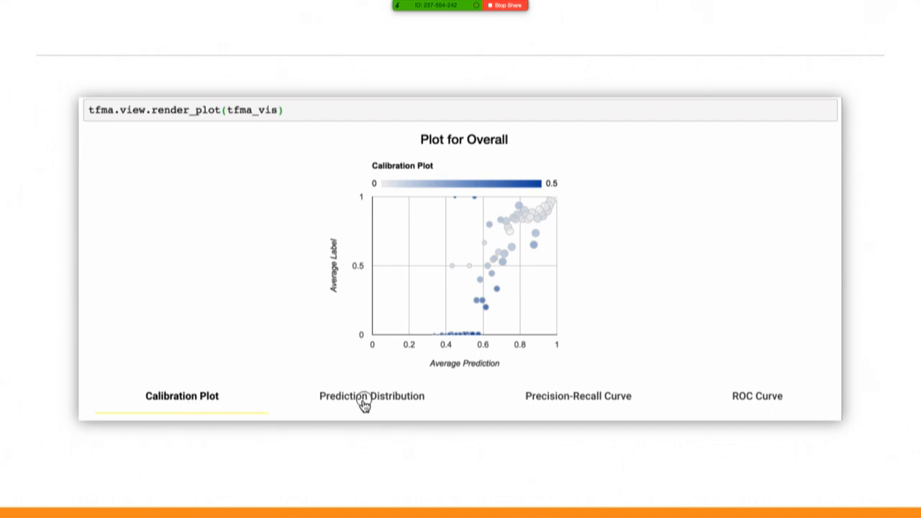
click(371, 396)
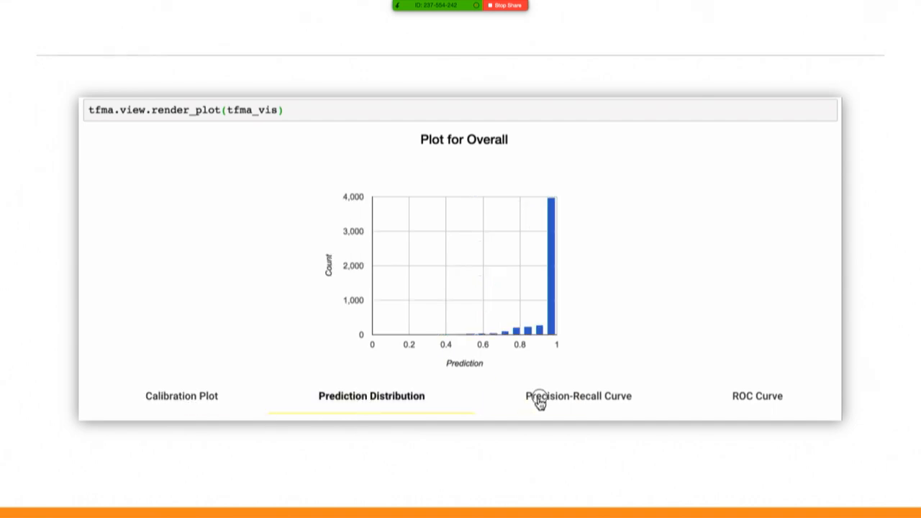
click(578, 395)
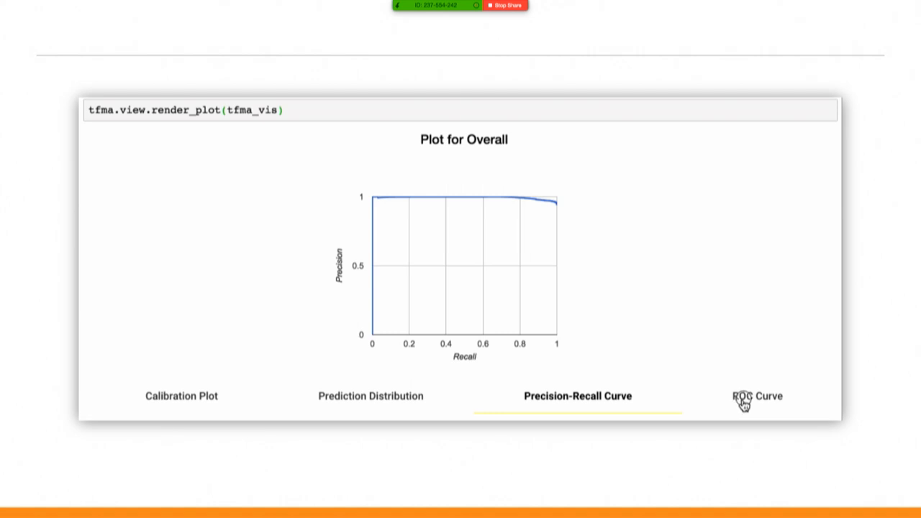
click(756, 395)
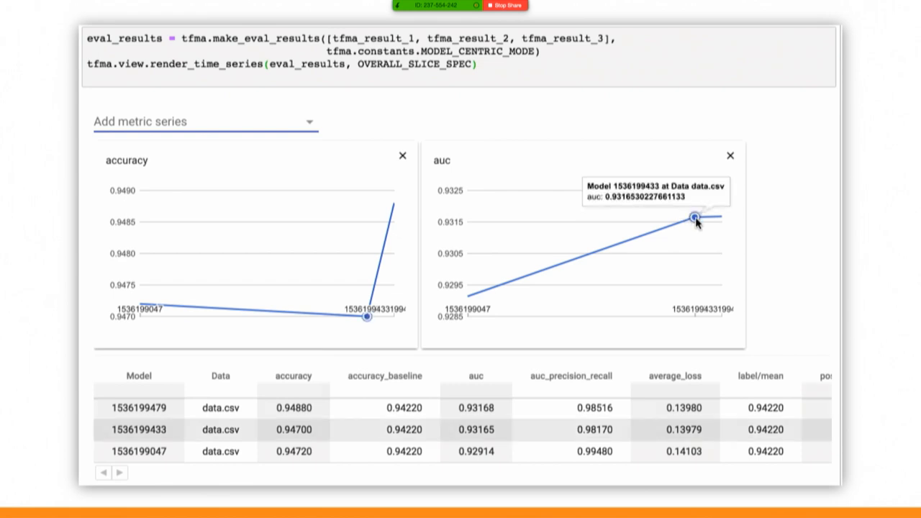
mouse_move(719, 215)
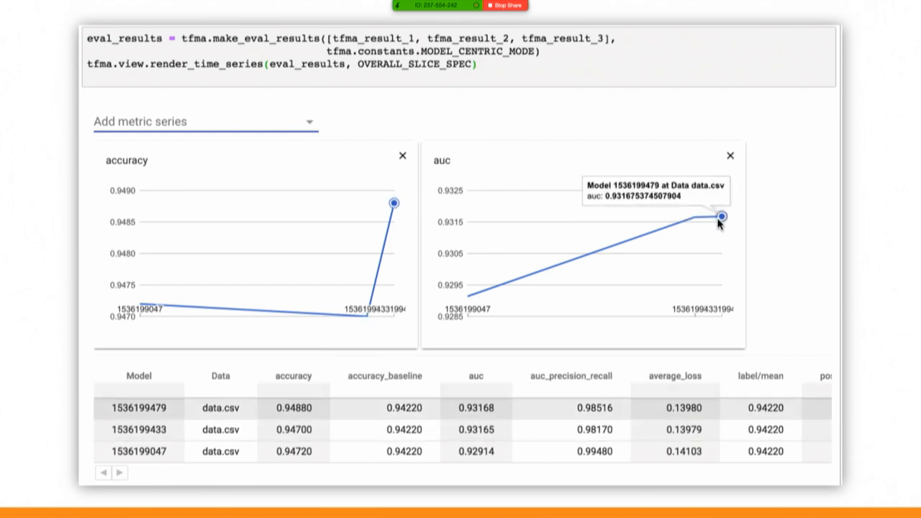
mouse_move(719, 223)
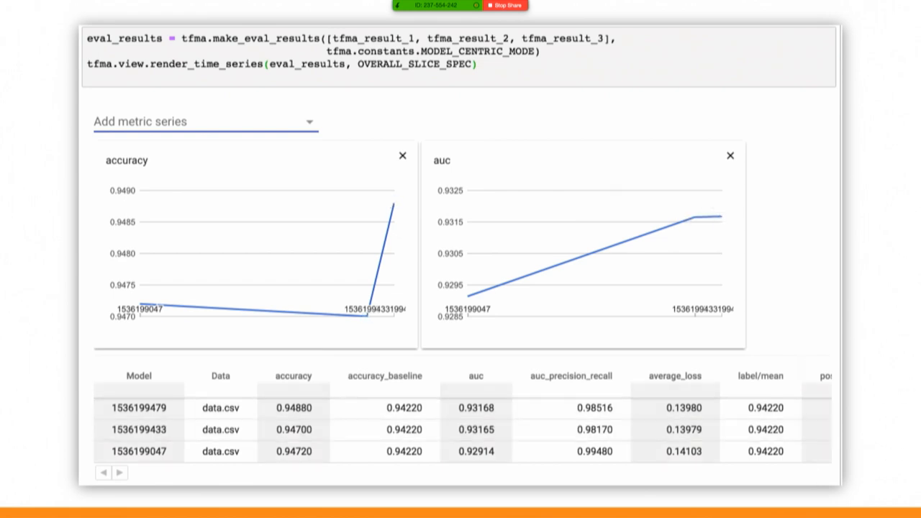
Close the auc chart so only the accuracy time-series chart remains.
click(730, 156)
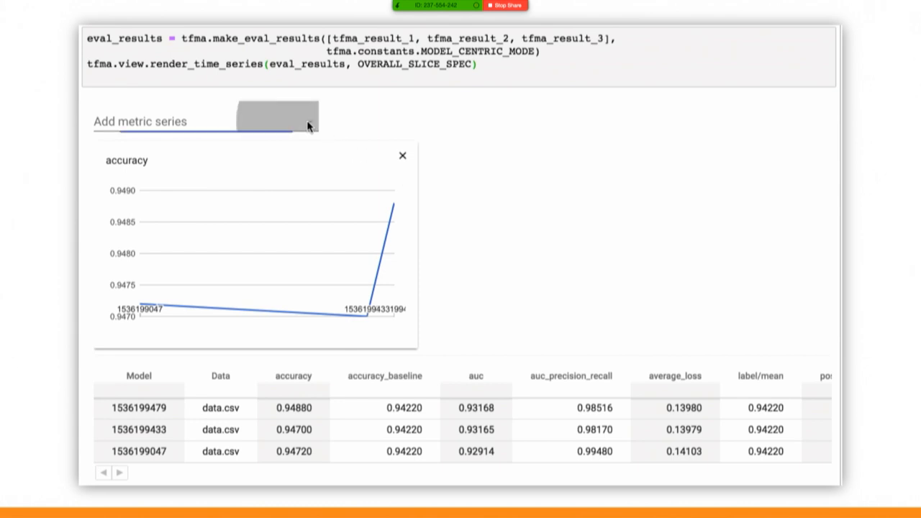